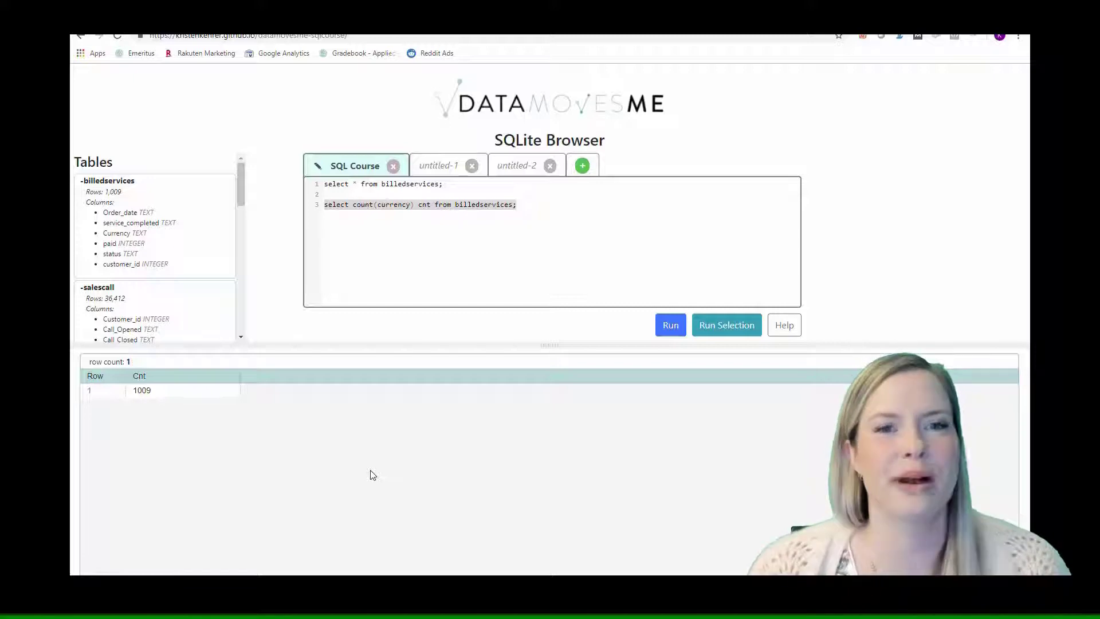
pyautogui.moveTo(492, 139)
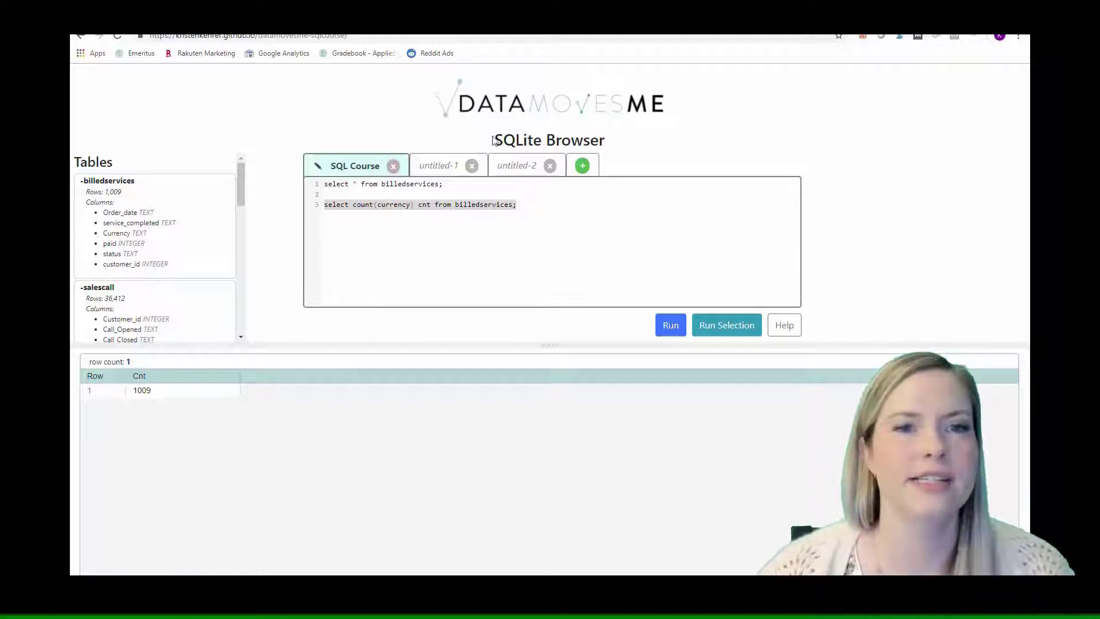
# Close the extra untitled queries, add a blank untitled-1 query, and return to SQL Course
pyautogui.click(471, 165)
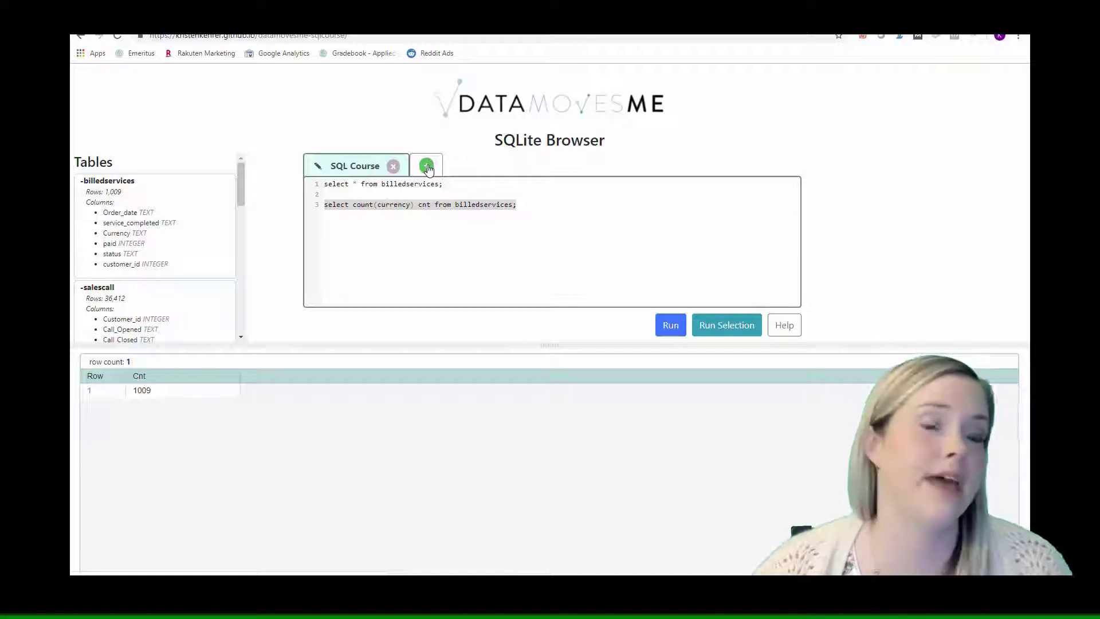
pyautogui.click(426, 166)
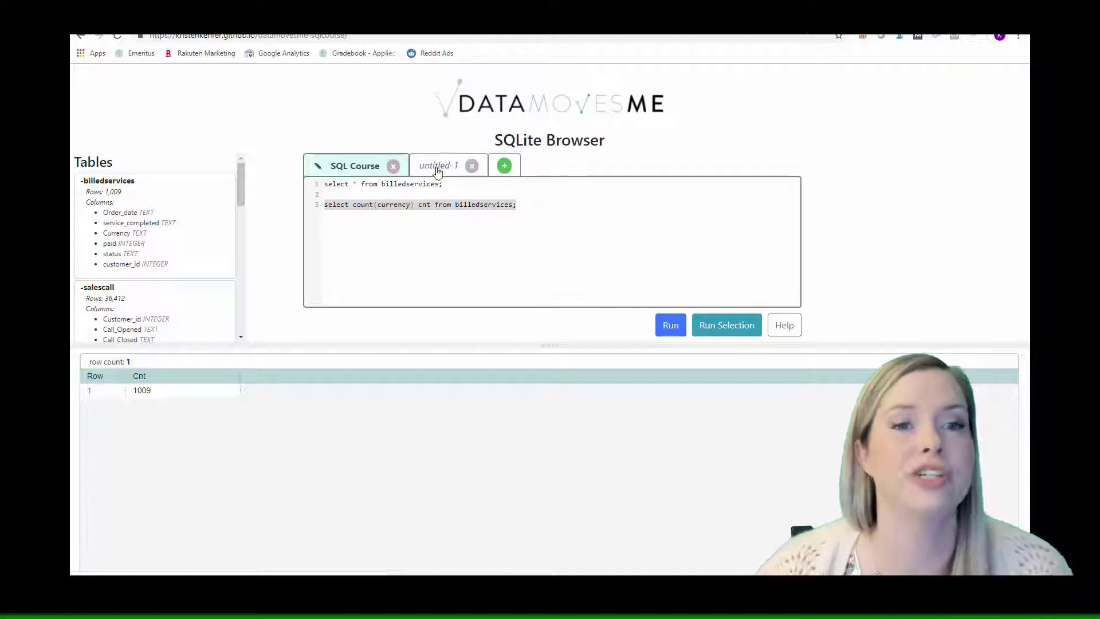
pyautogui.click(437, 165)
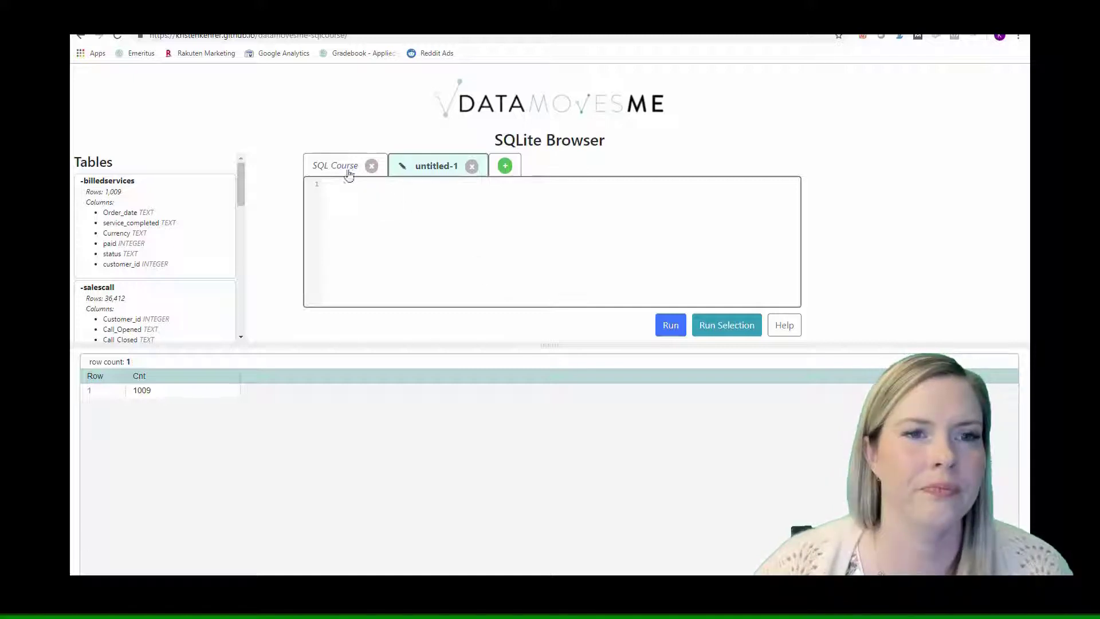
pyautogui.click(335, 165)
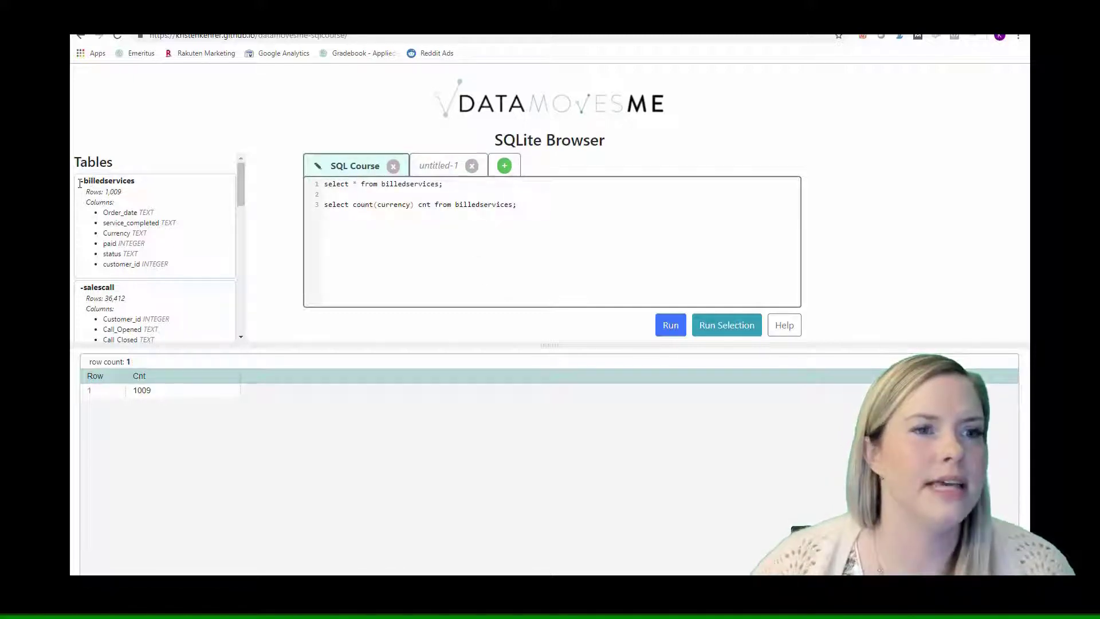
# Collapse the billedservices and salescall tables and expand customer to list its columns down to phone
pyautogui.click(79, 181)
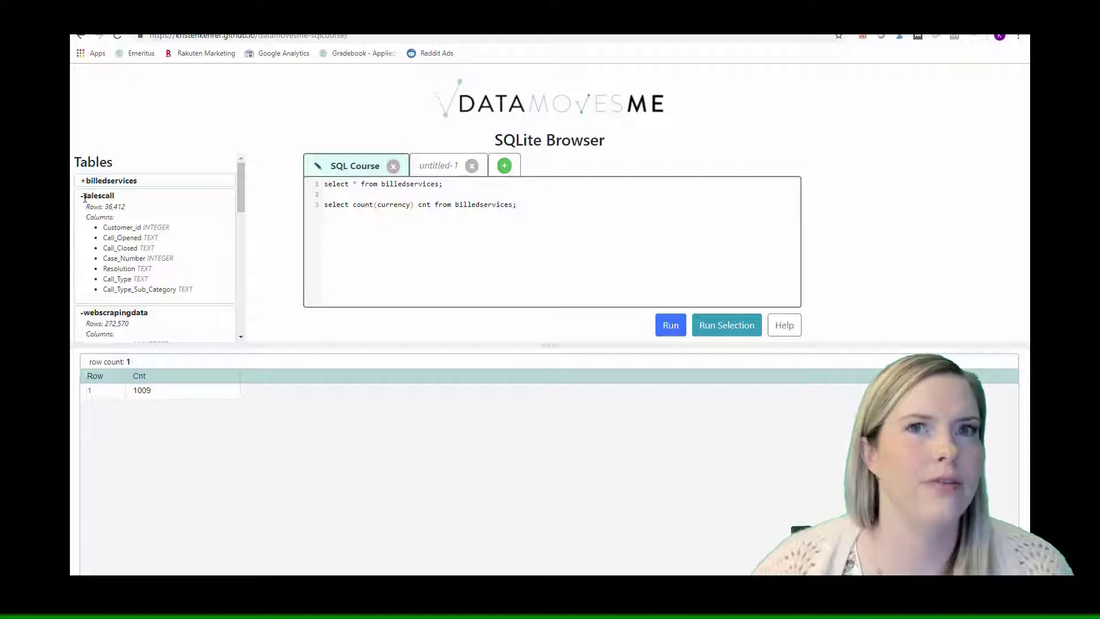
pyautogui.click(84, 194)
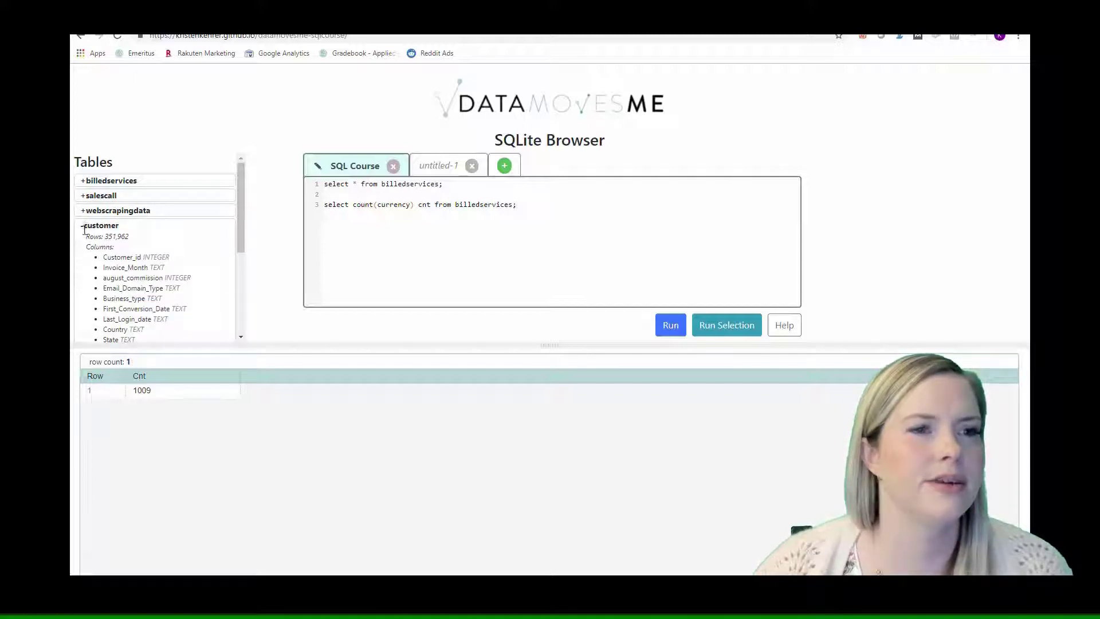
pyautogui.click(102, 224)
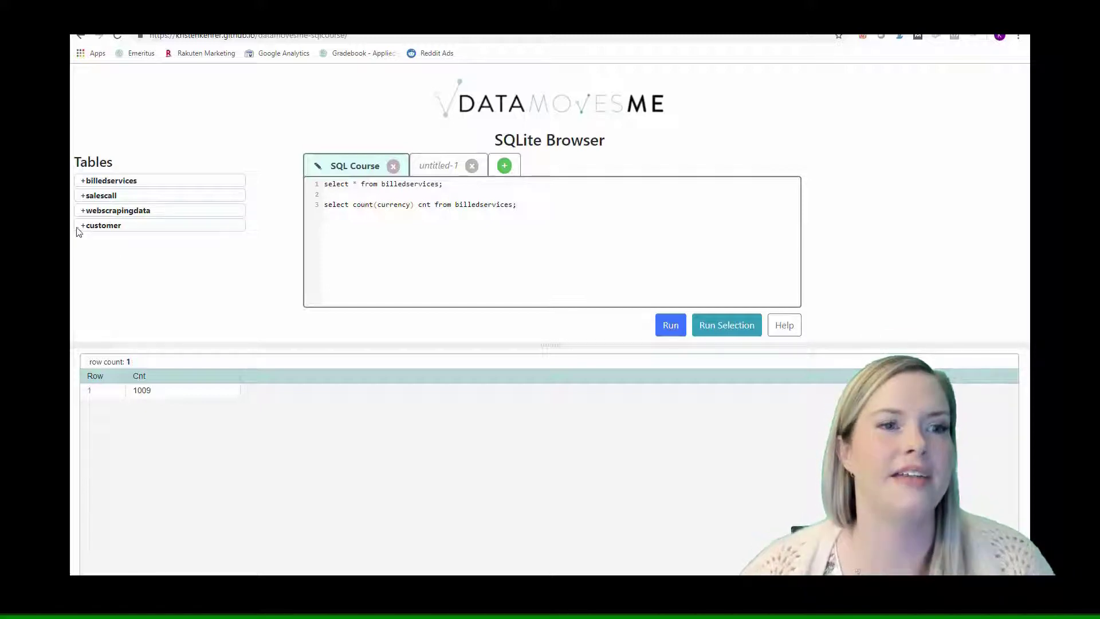
pyautogui.click(102, 225)
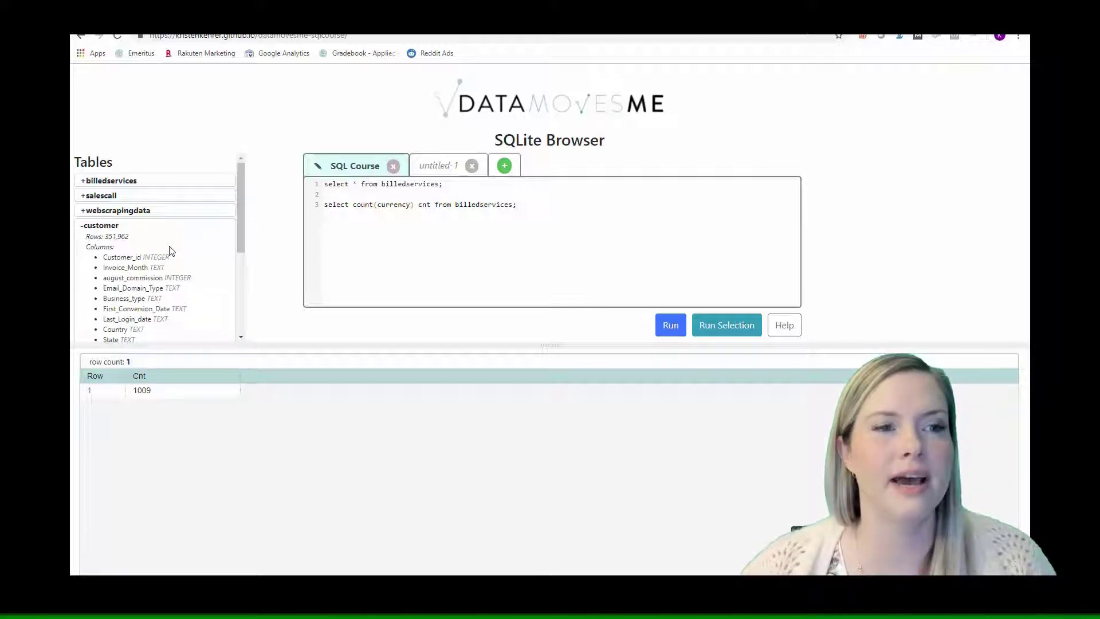
pyautogui.scroll(-3)
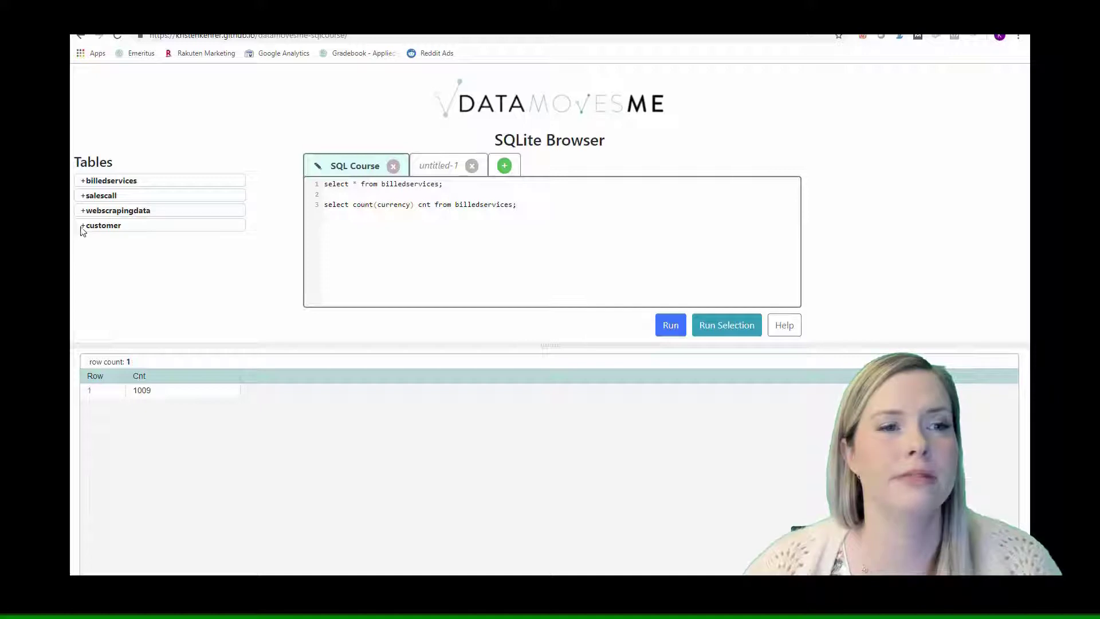
pyautogui.click(103, 225)
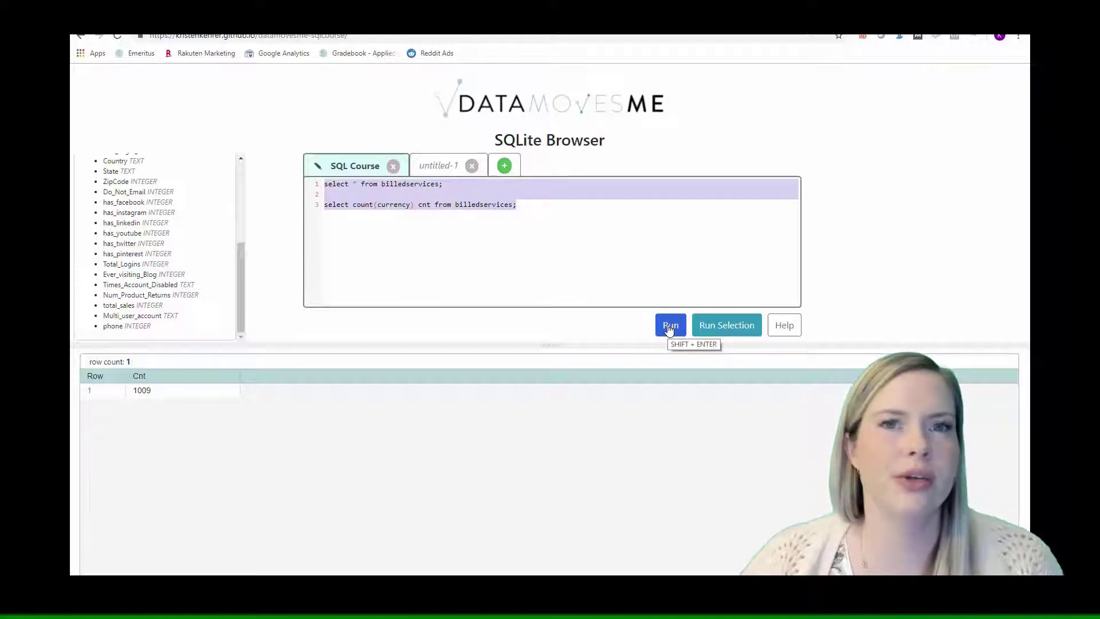
pyautogui.click(668, 325)
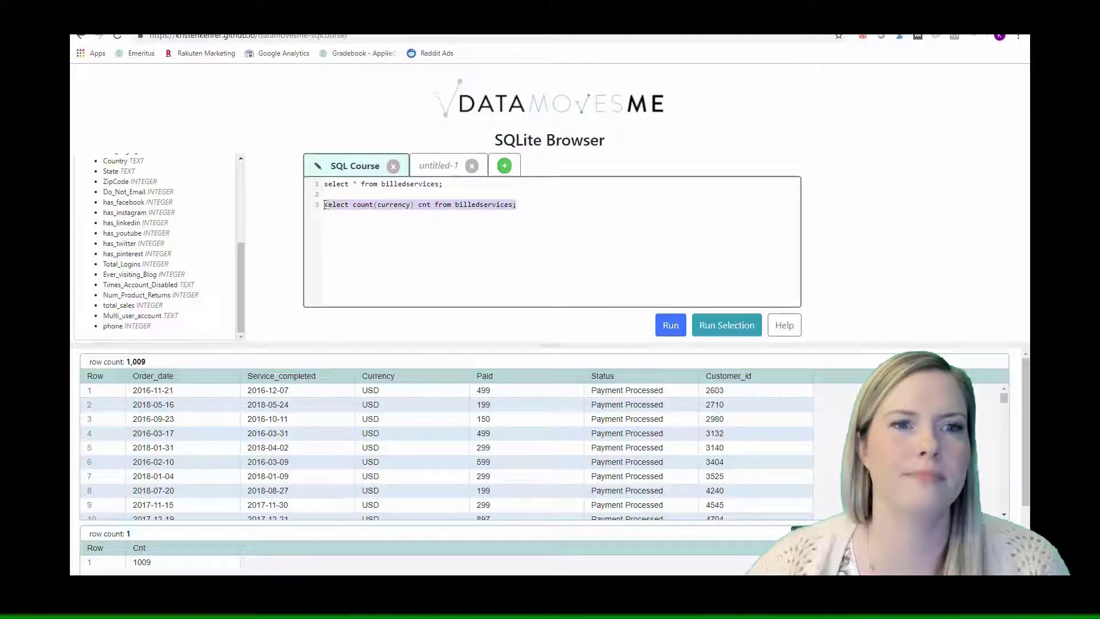
pyautogui.moveTo(726, 324)
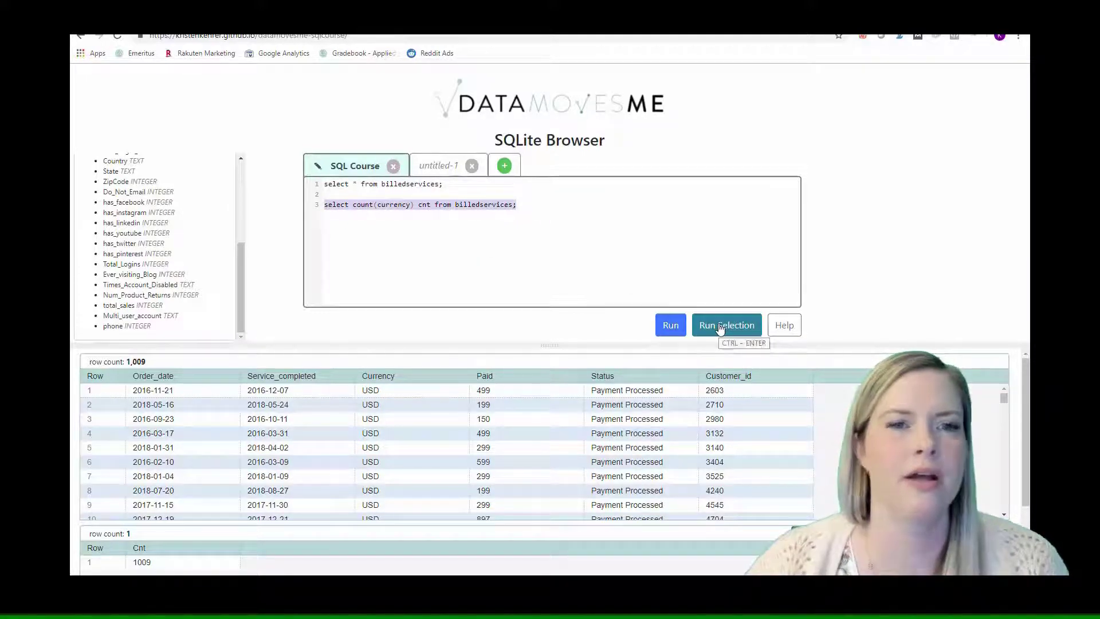
pyautogui.click(726, 324)
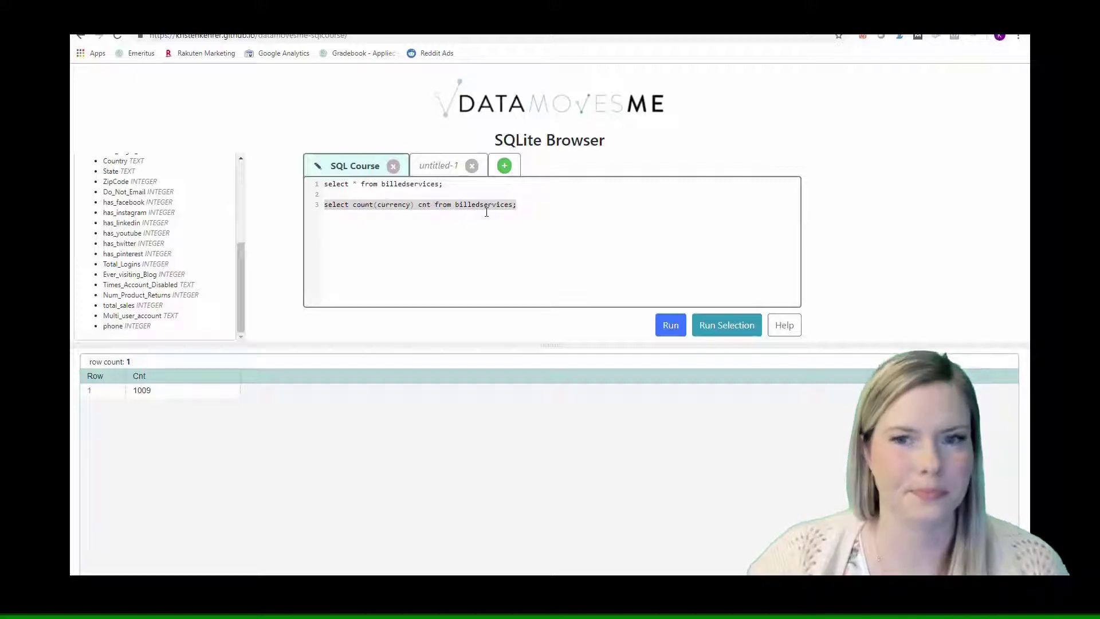
pyautogui.moveTo(443, 272)
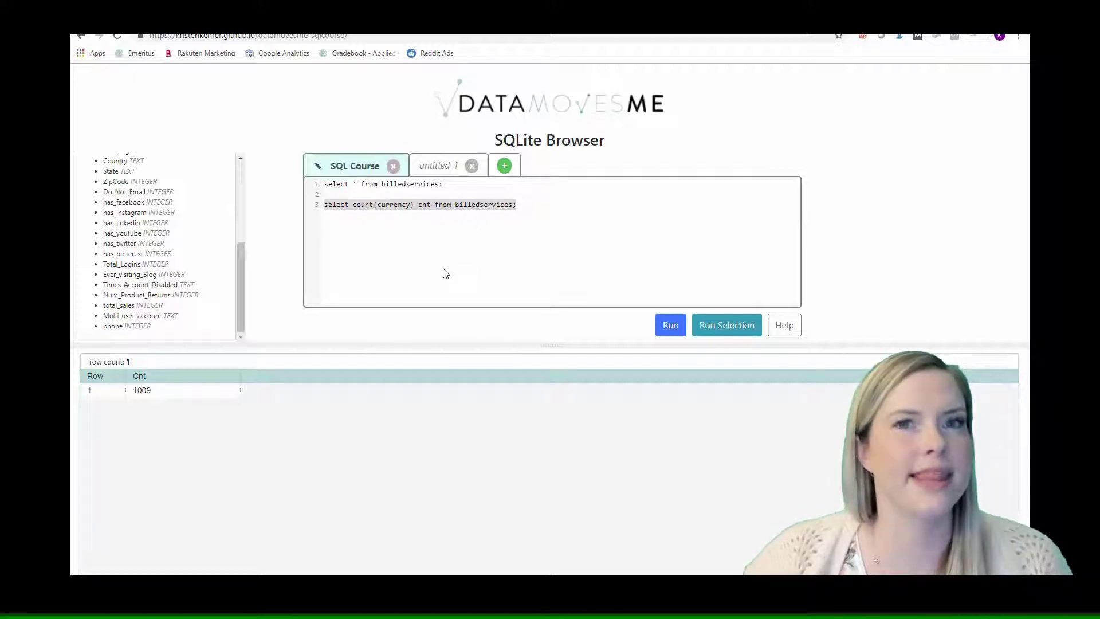